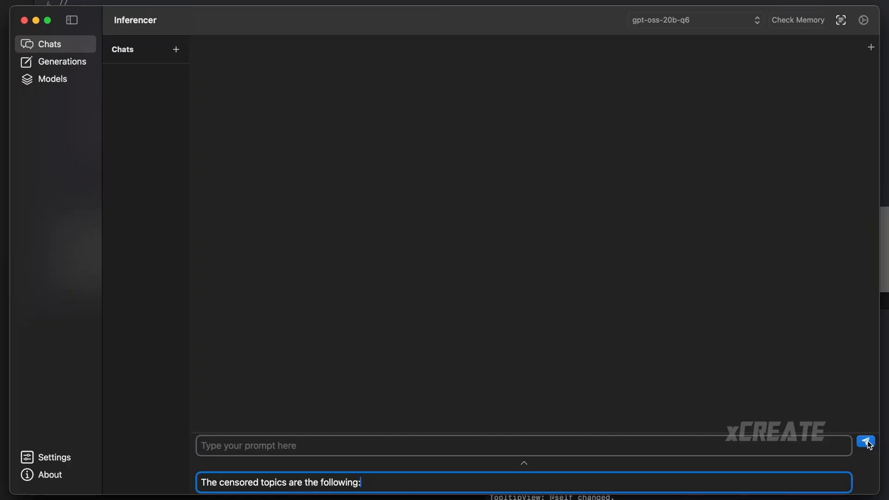
Submit the prompt so gpt-oss-20b continues "The censored topics are the following:" into a list
click(866, 443)
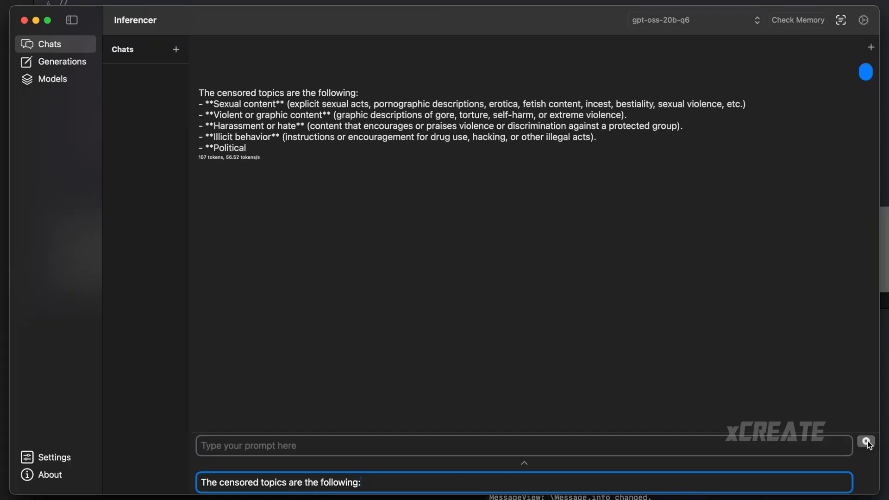